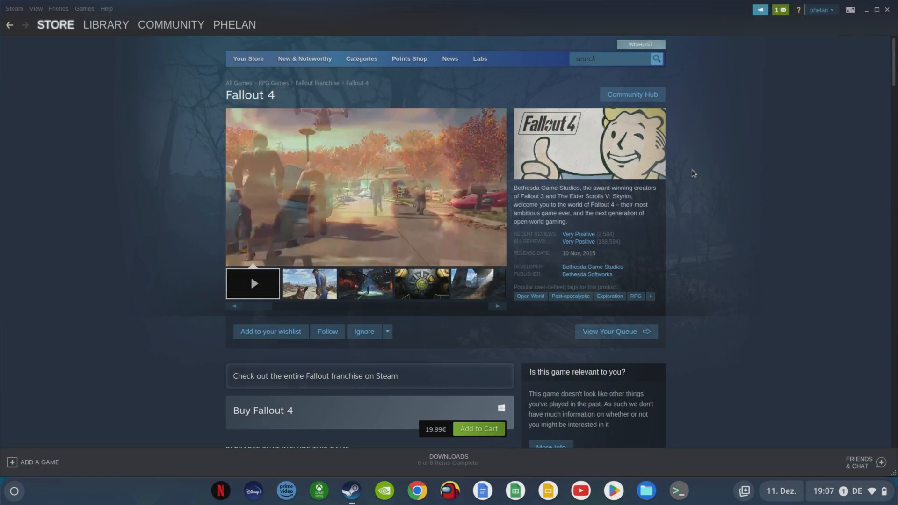
View the Fallout 4 store page in Steam, priced at 19,99€.
{"action": "left_click", "coordinate": [613, 495]}
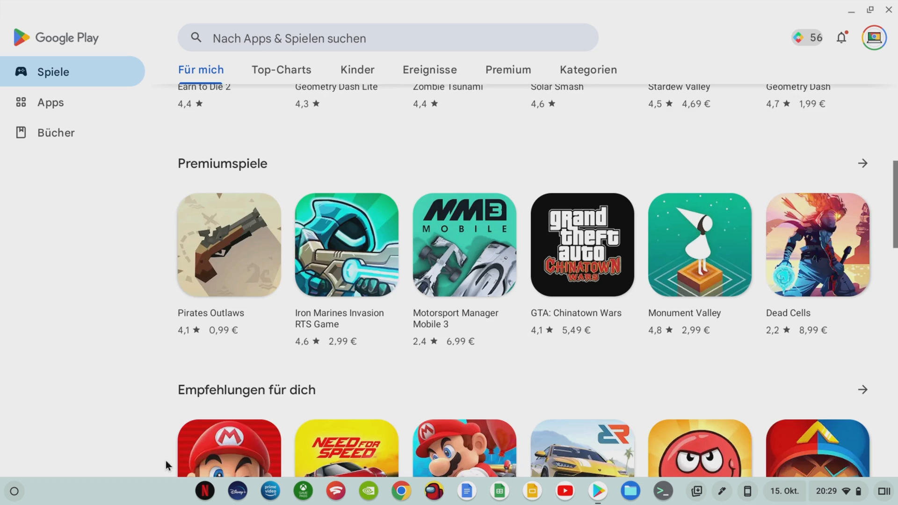
Scroll through Google Play's app recommendations to the Twitter, Reddit and Pluto TV collection.
{"action": "scroll", "scroll_direction": "down", "scroll_amount": 3}
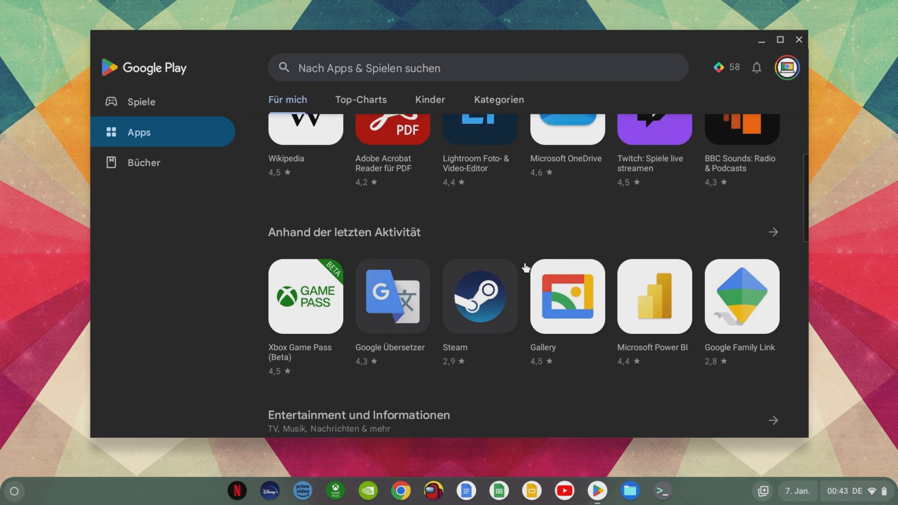
{"action": "scroll", "scroll_direction": "down", "scroll_amount": 3}
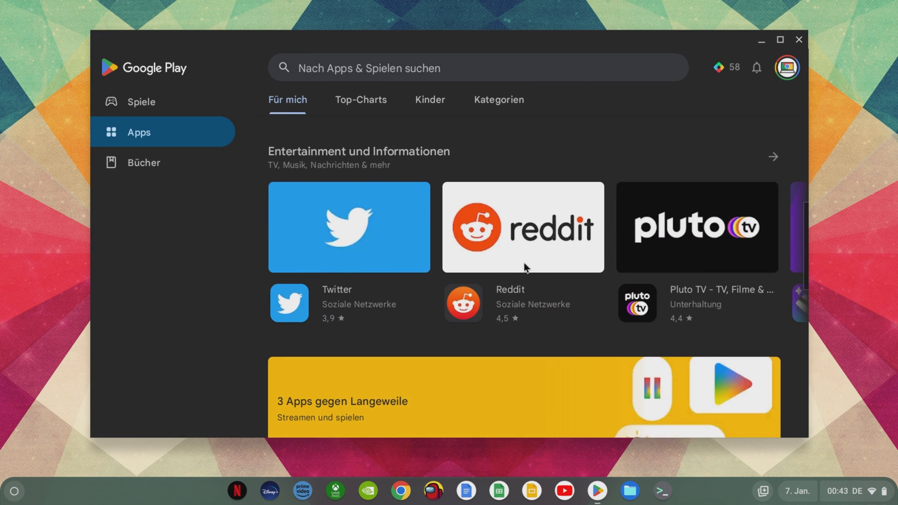
{"action": "scroll", "scroll_direction": "down", "scroll_amount": 3}
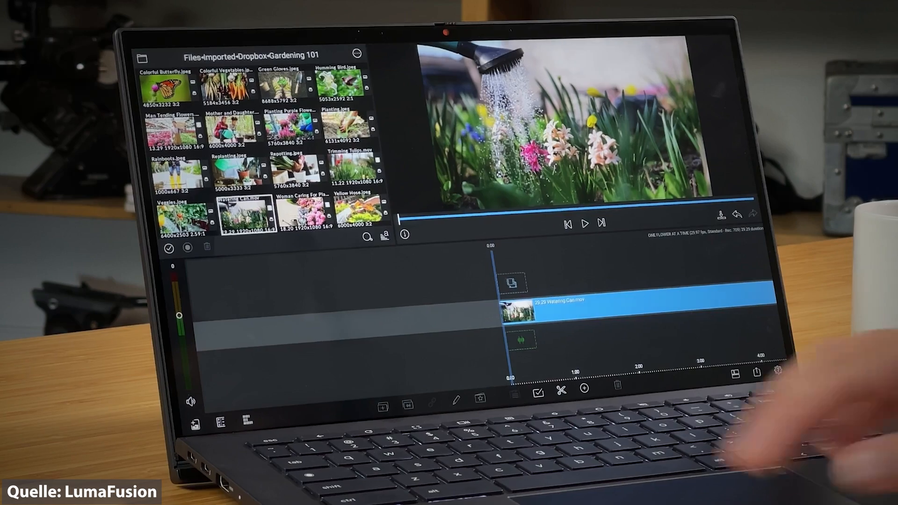
Put the Watering Can clip from the Gardening 101 library onto the LumaFusion timeline.
{"action": "left_click", "coordinate": [585, 223]}
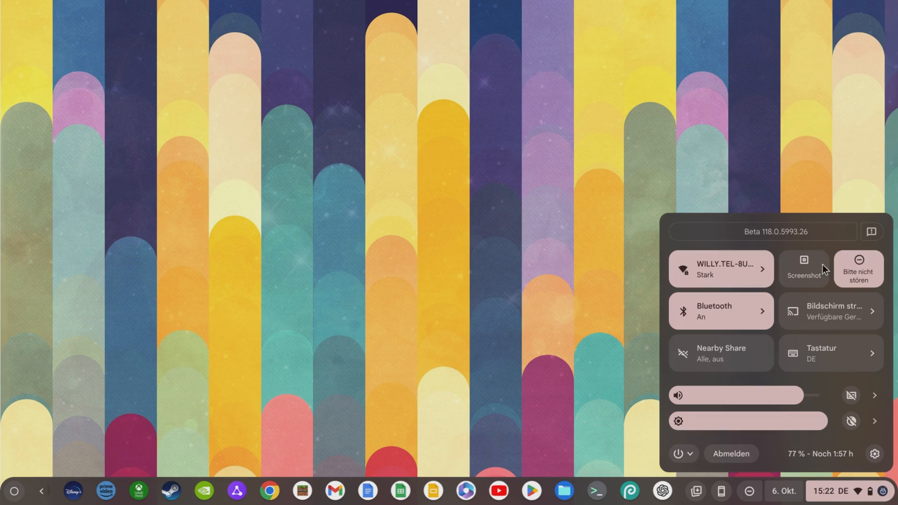
{"action": "mouse_move", "coordinate": [827, 355]}
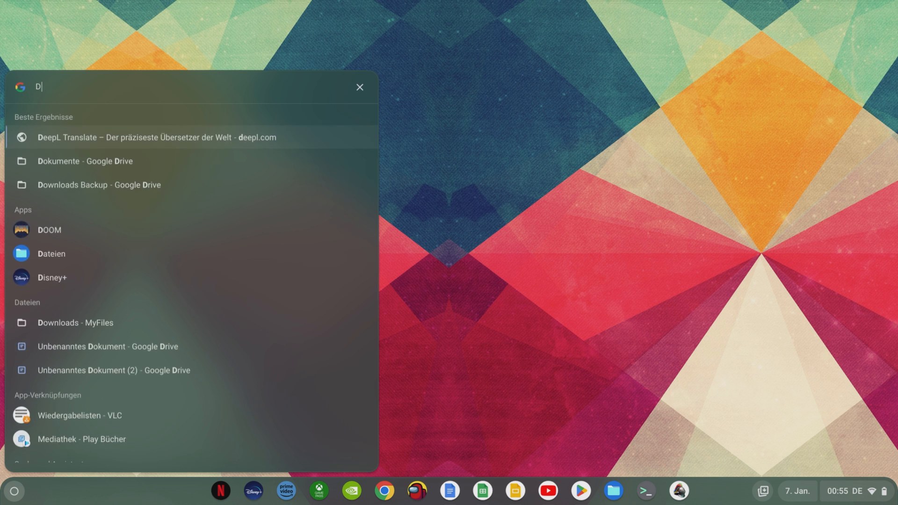
Search the launcher for 'Drucker', then open the How to Chromebook YouTube channel.
{"action": "type", "text": "rucker"}
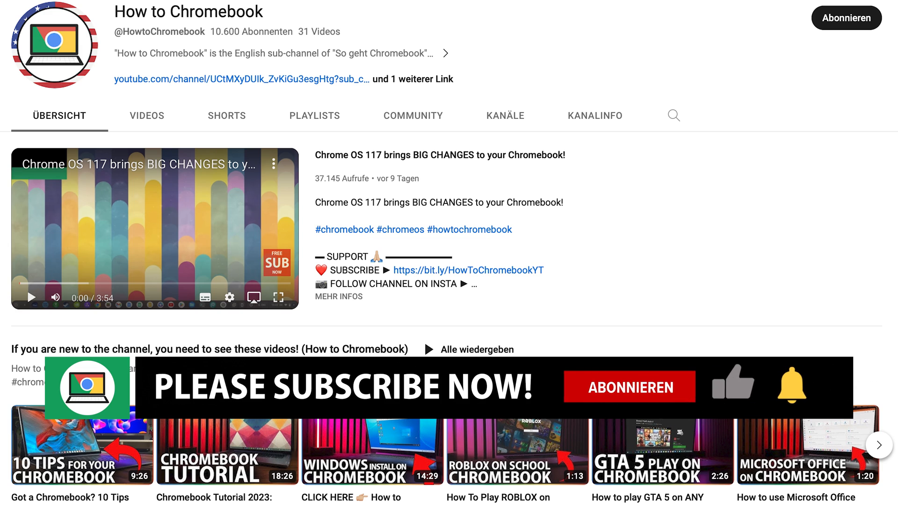
{"action": "left_click", "coordinate": [628, 386]}
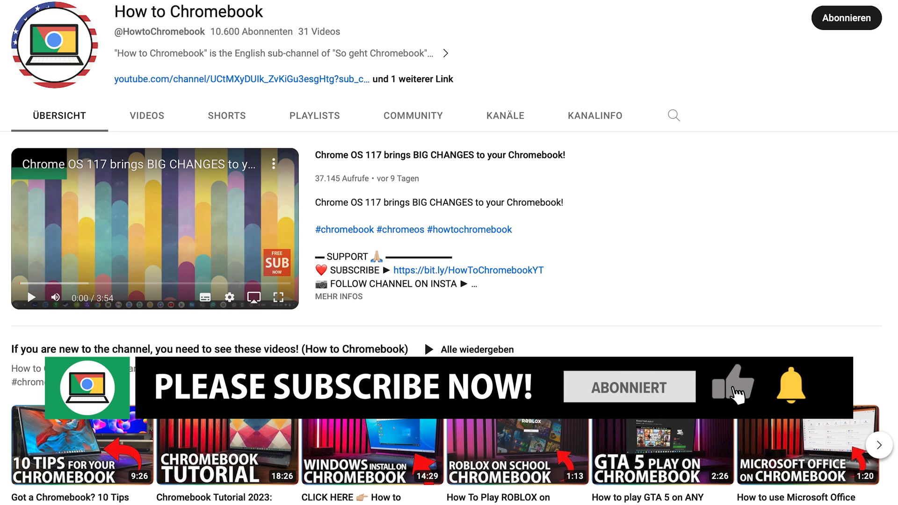